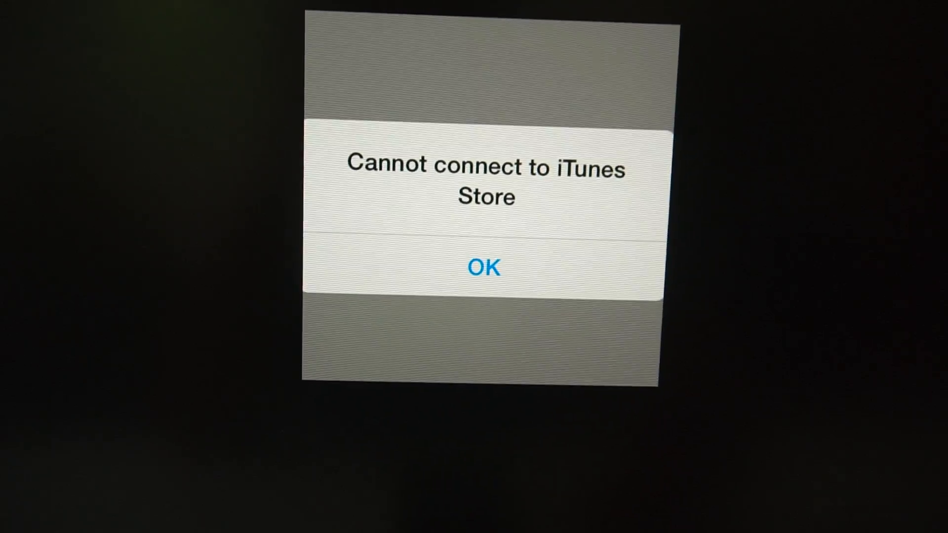
Dismiss the 'Cannot connect to iTunes Store' alert with OK, returning to the home screen
click(484, 266)
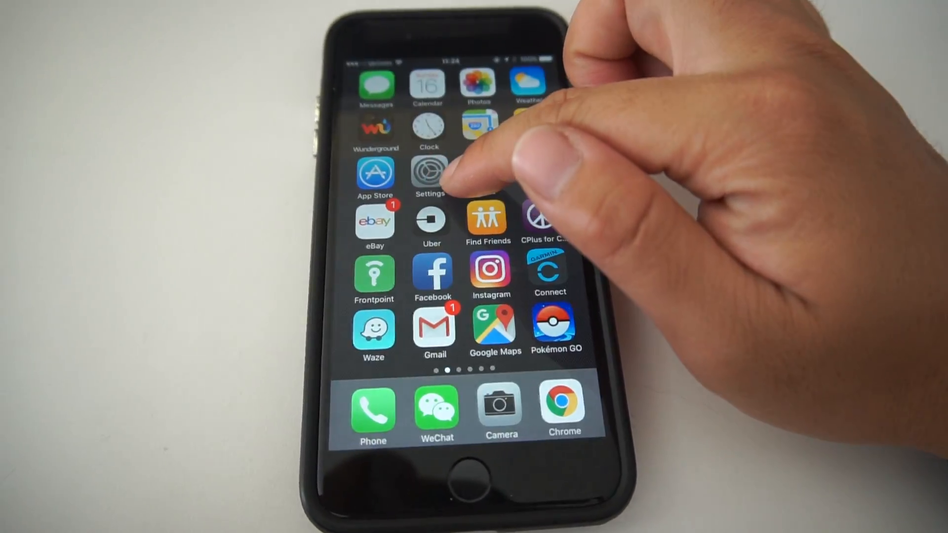
Launch Settings and navigate through General down to the Reset options
click(428, 176)
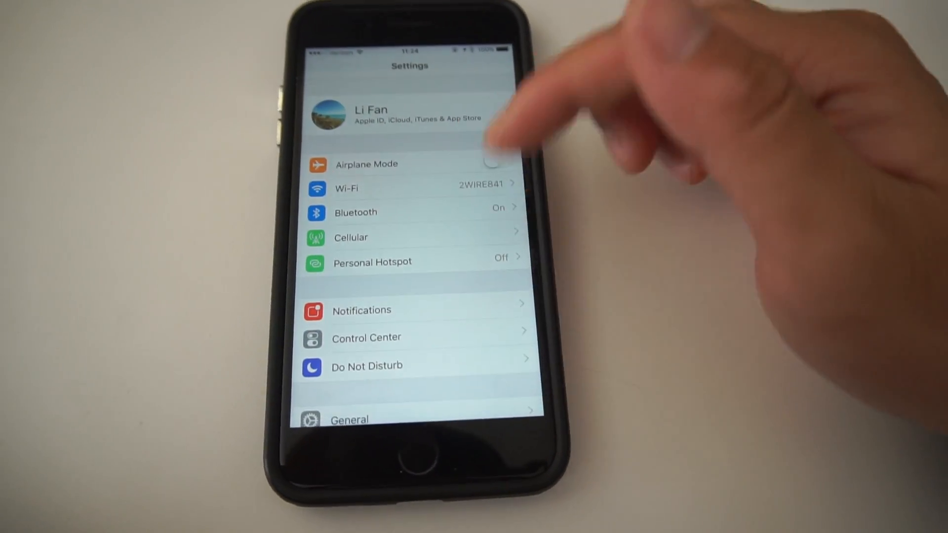
scroll(down, 3)
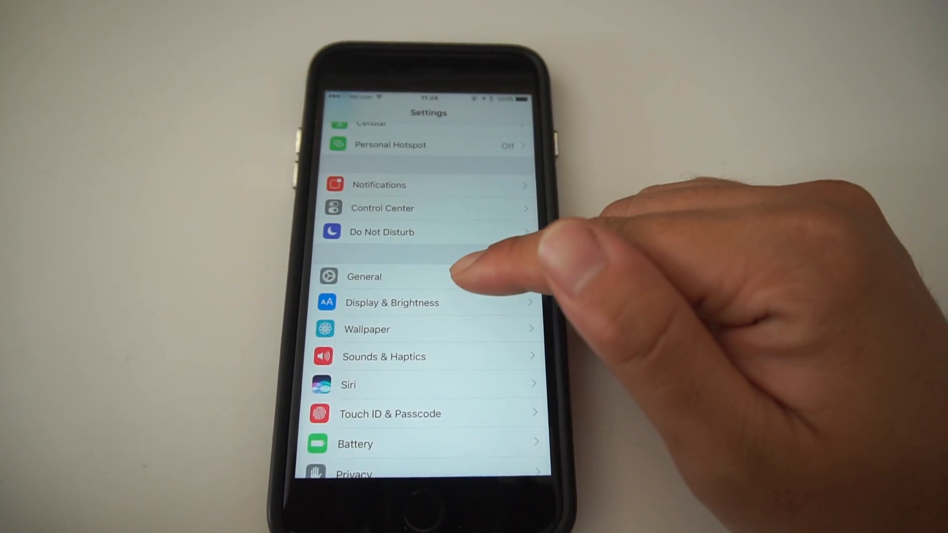
click(364, 277)
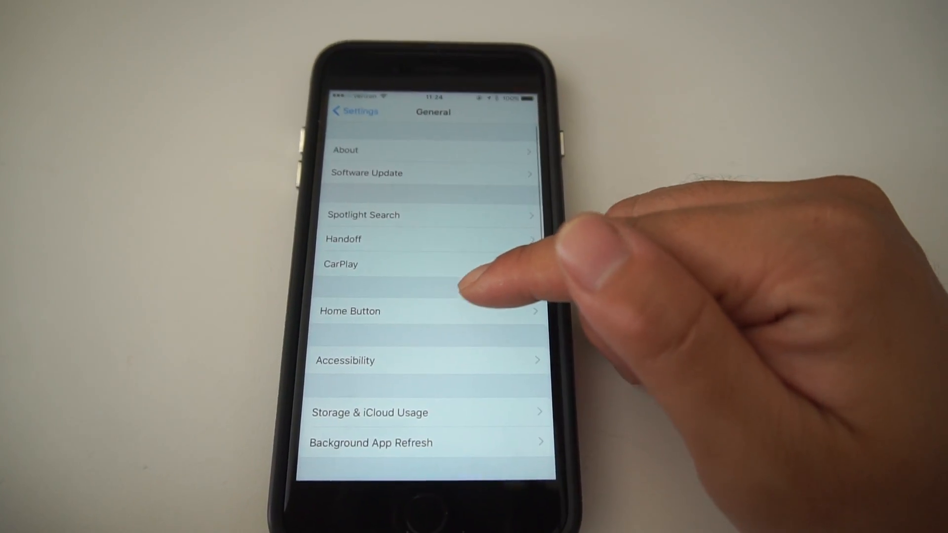
scroll(down, 3)
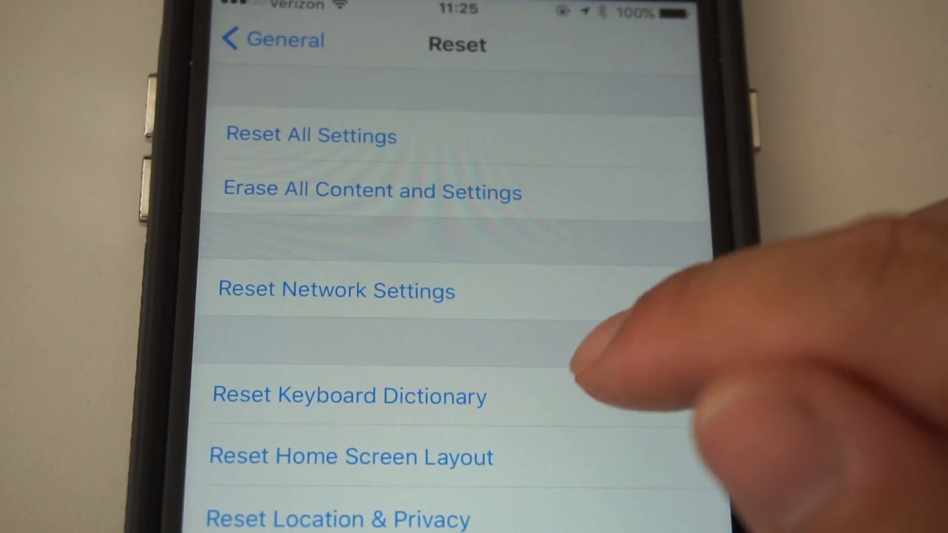
Choose Reset Network Settings and confirm restoring network settings to factory defaults
click(337, 290)
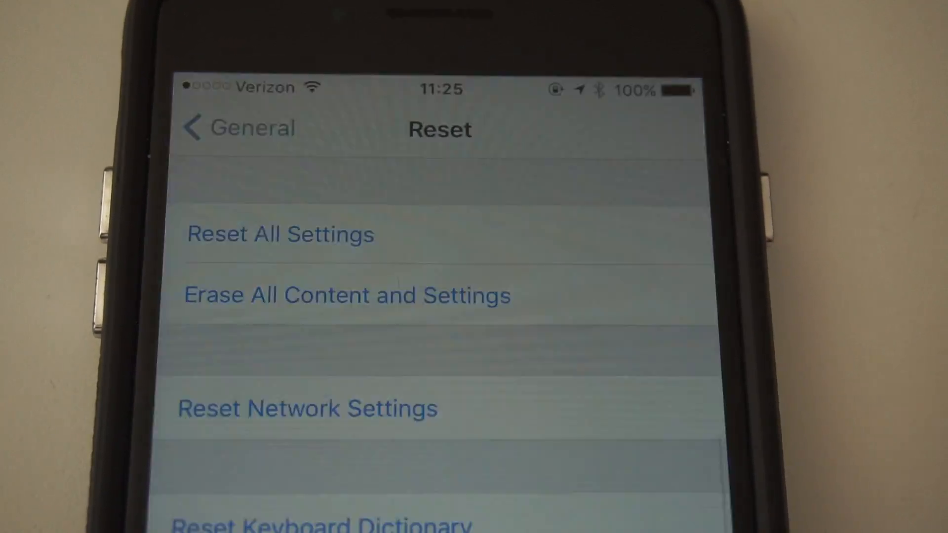
click(308, 408)
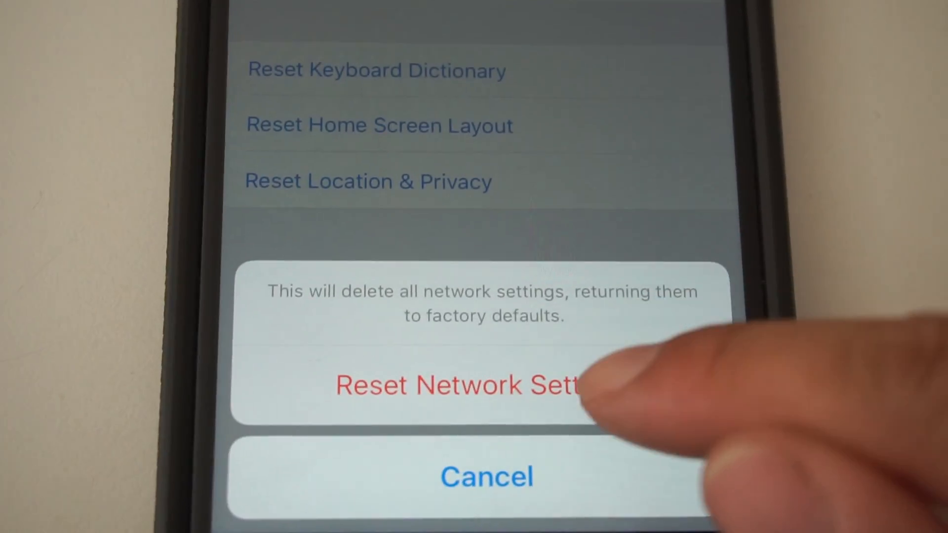
click(460, 385)
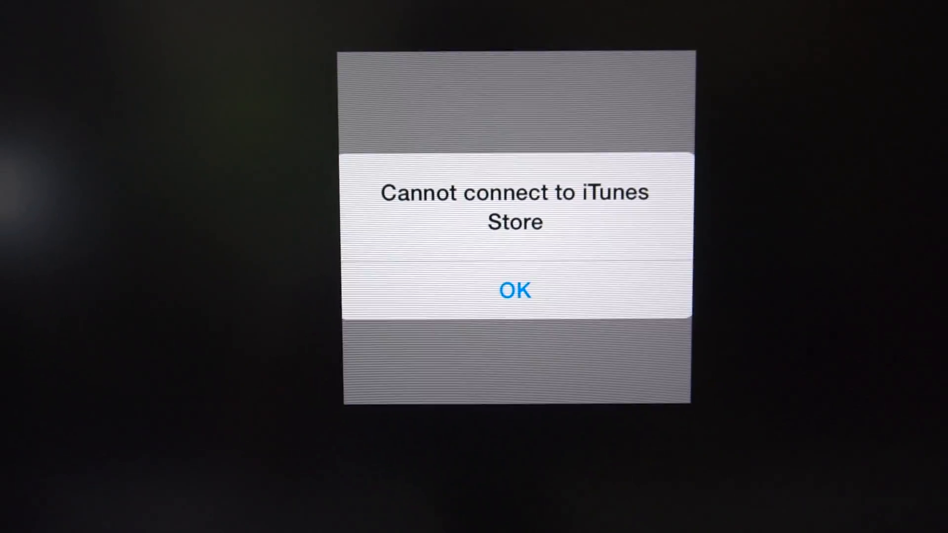
Dismiss the recurring 'Cannot connect to iTunes Store' alert with OK
click(514, 289)
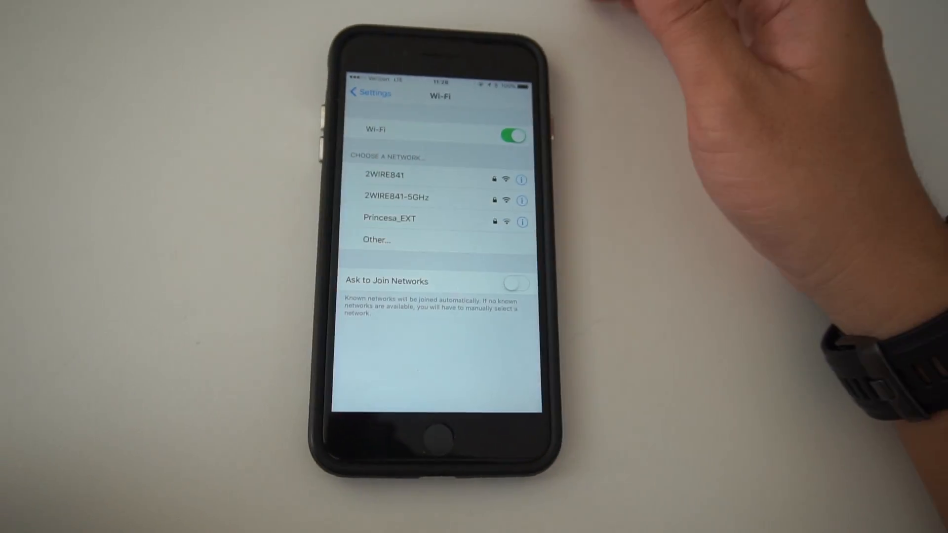
Return to the main Settings list and navigate into General toward the VPN settings
click(367, 93)
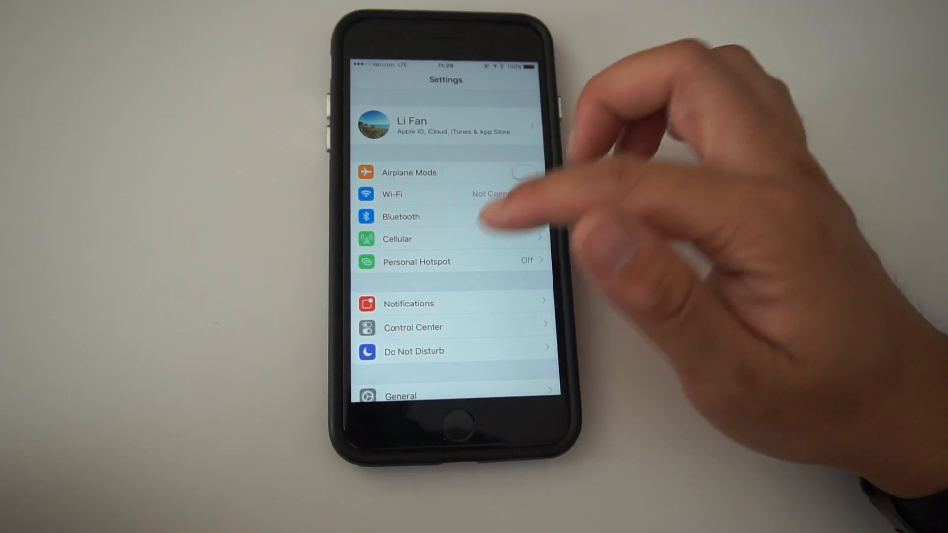
click(400, 396)
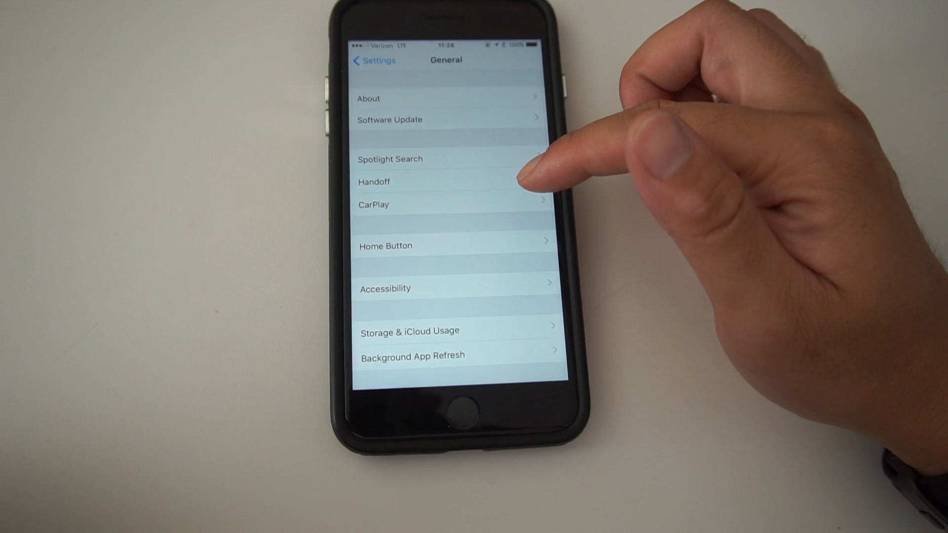
scroll(down, 3)
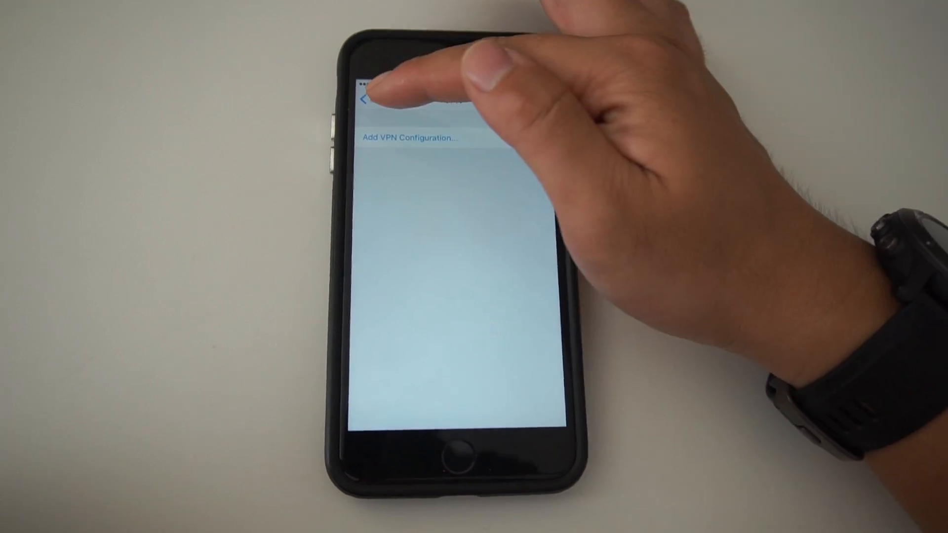
Go back from VPN through General and Reset to the top-level Settings list
click(362, 100)
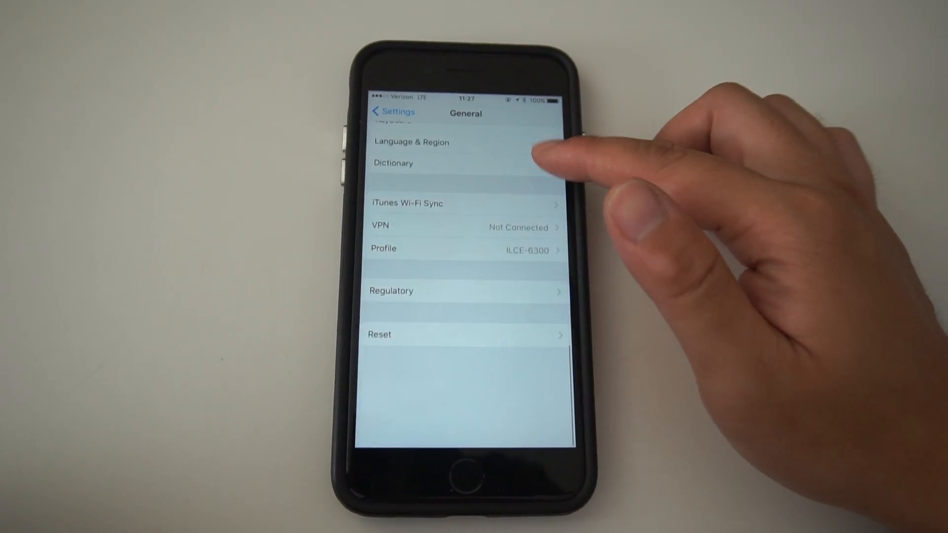
scroll(down, 3)
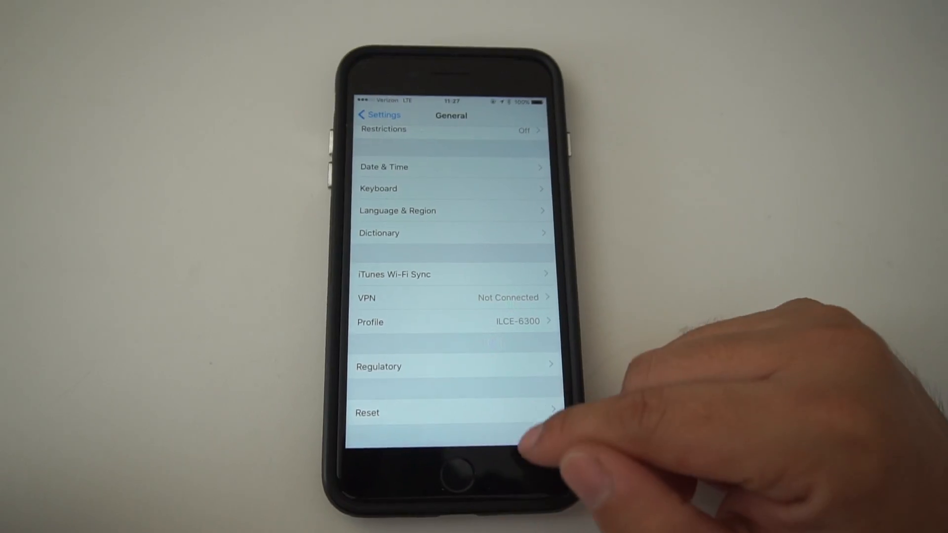
scroll(down, 3)
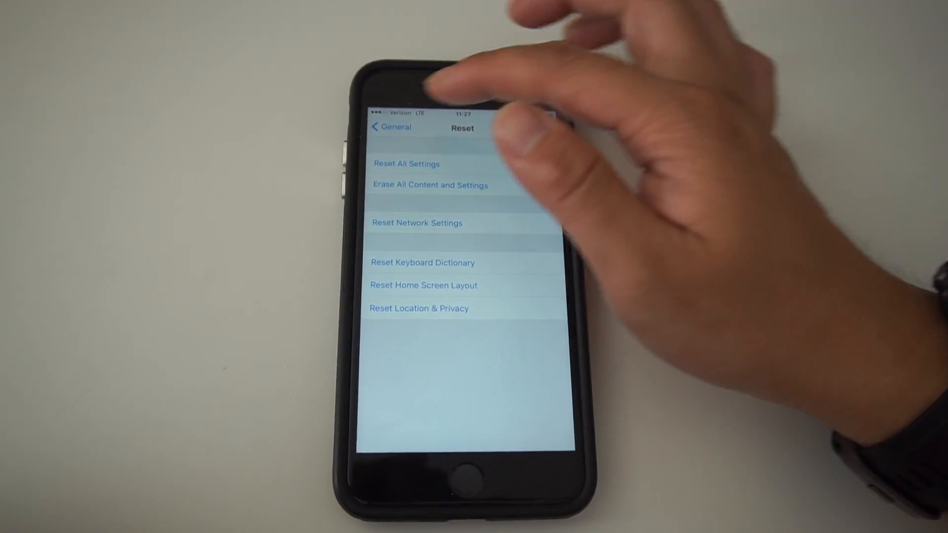
click(390, 127)
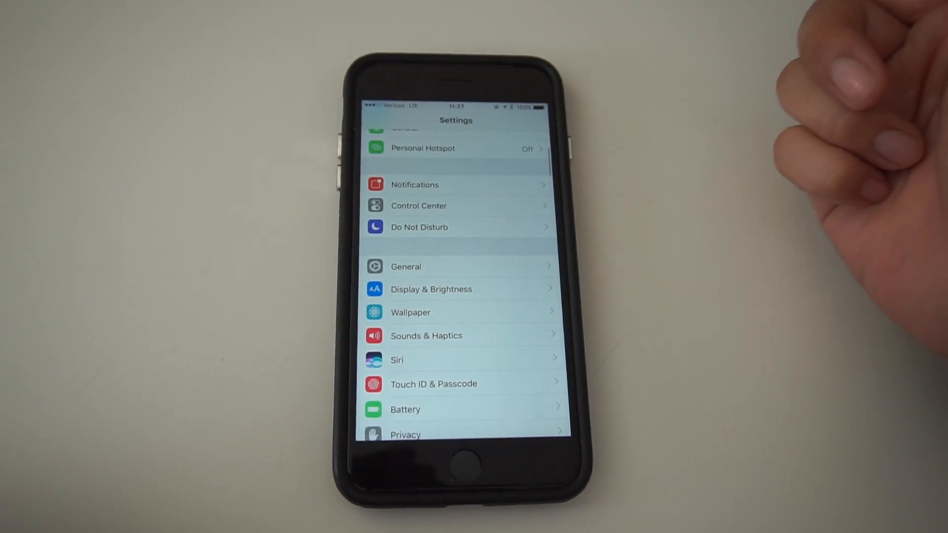